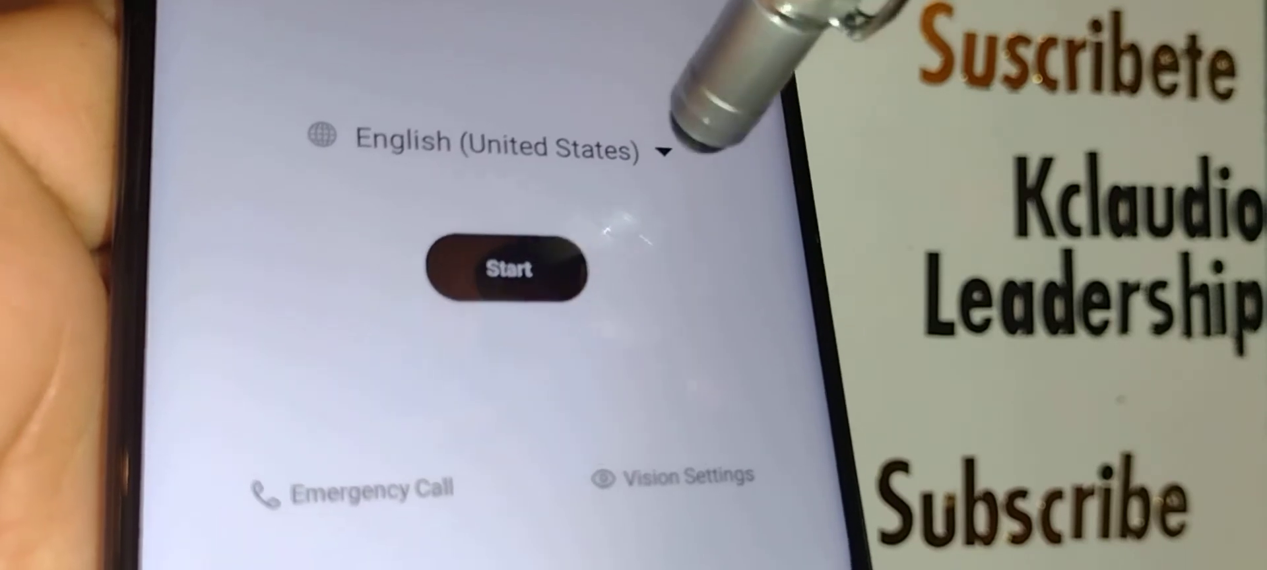
# - Choose English (United States) as the language, start setup, and agree to the terms and privacy policy
pyautogui.click(496, 148)
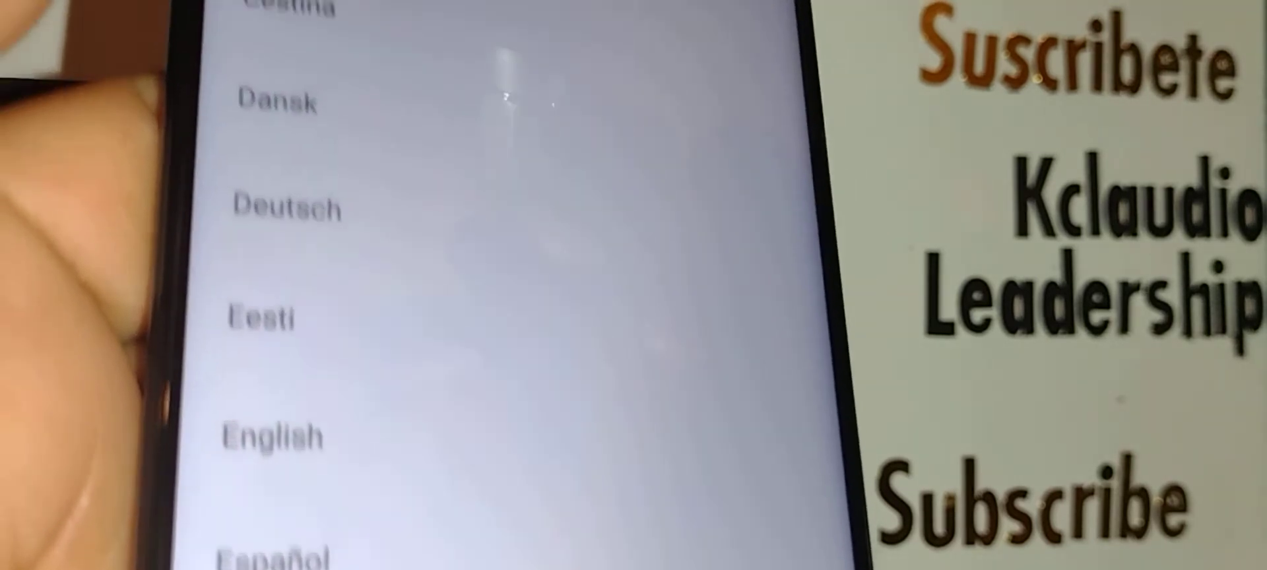
pyautogui.scroll(-3)
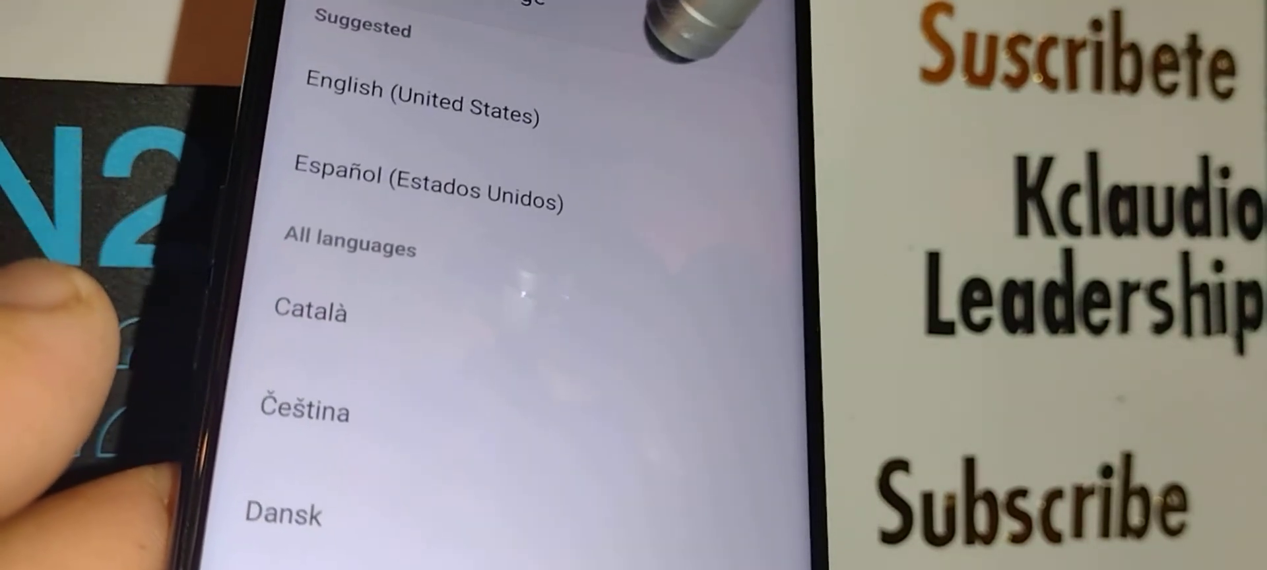
pyautogui.scroll(-3)
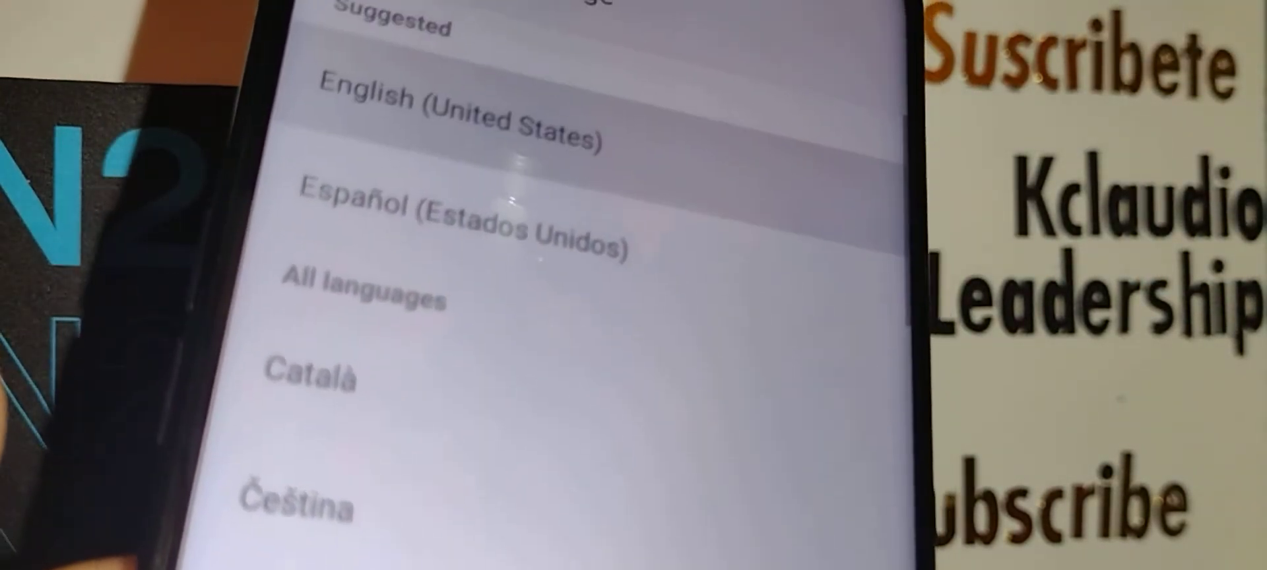
pyautogui.click(460, 120)
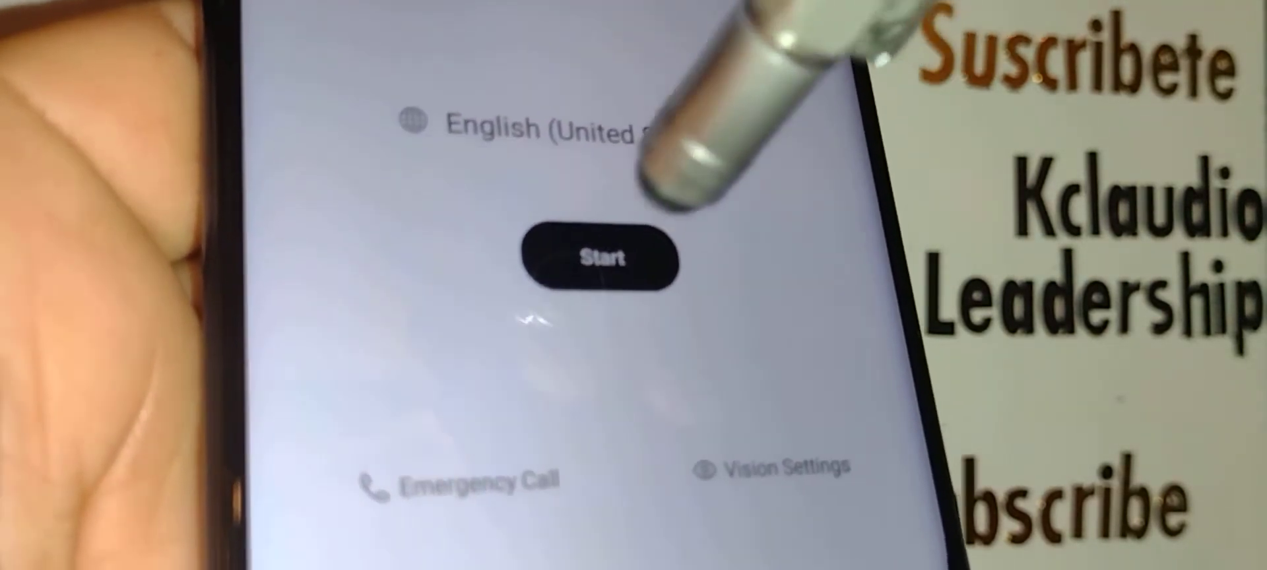
pyautogui.click(602, 260)
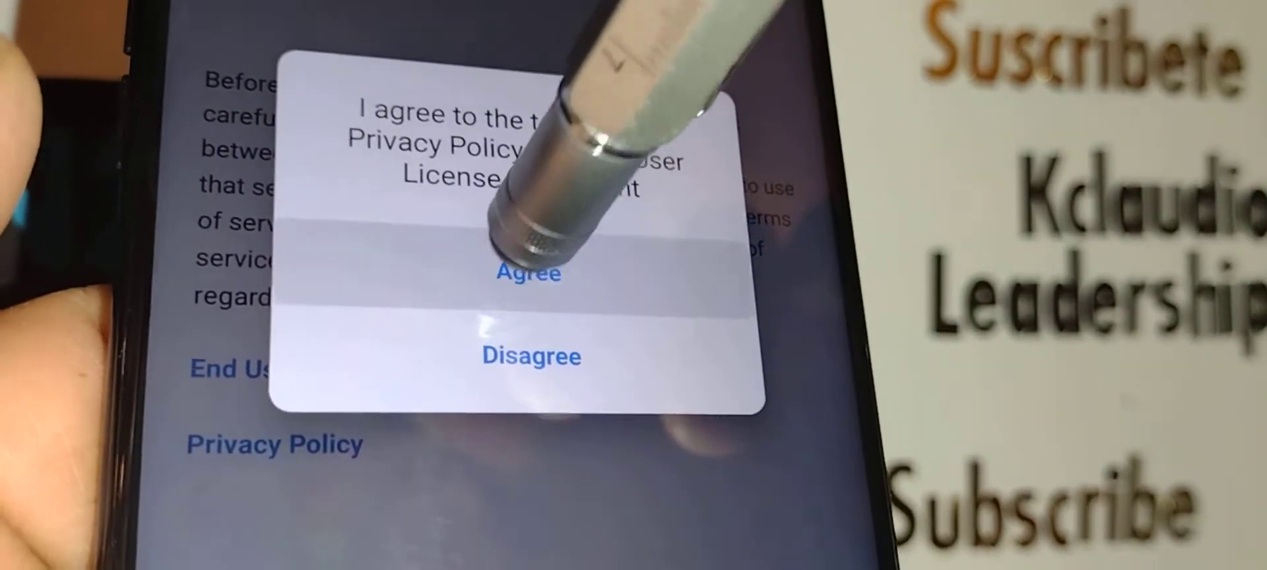
pyautogui.click(529, 273)
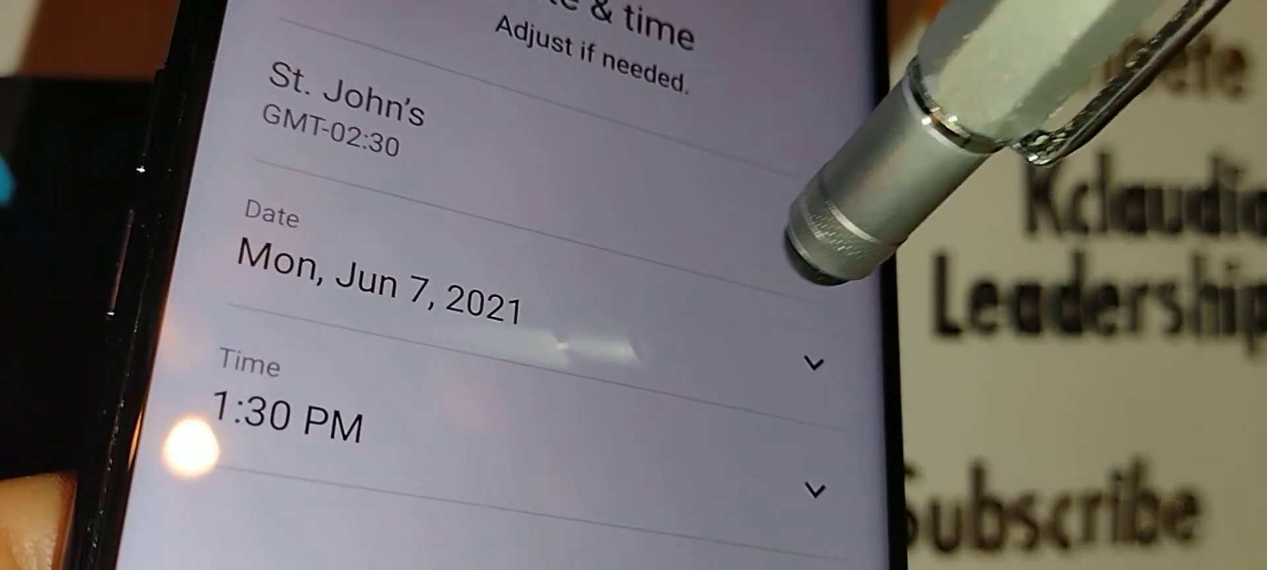
# - Set the device time on the clock picker and confirm it
pyautogui.click(380, 279)
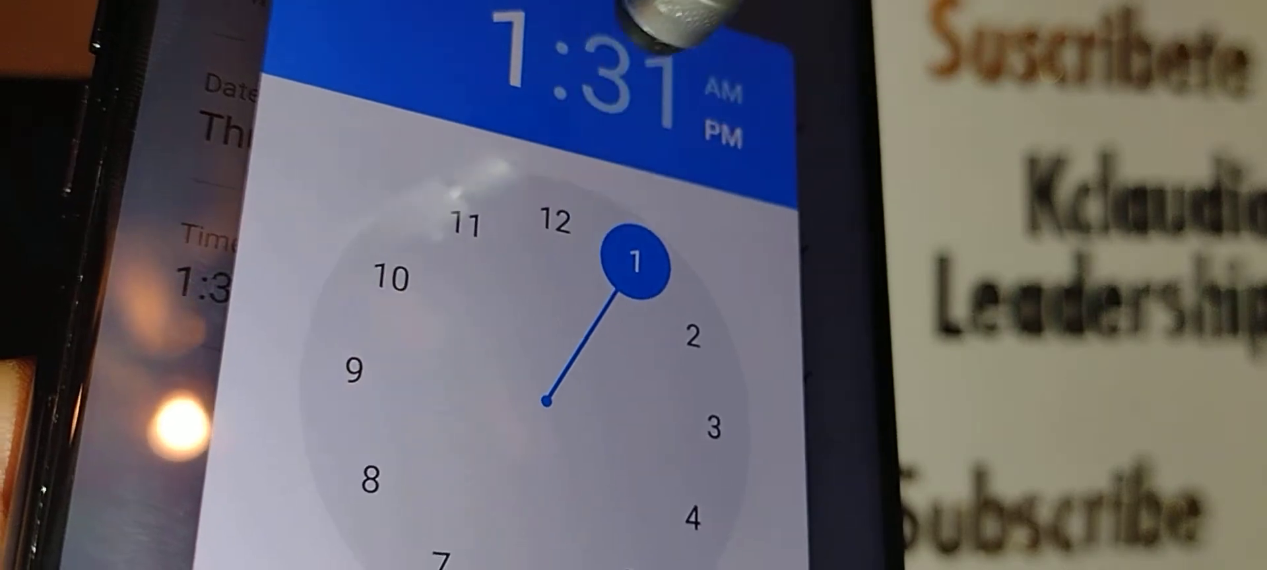
pyautogui.click(638, 262)
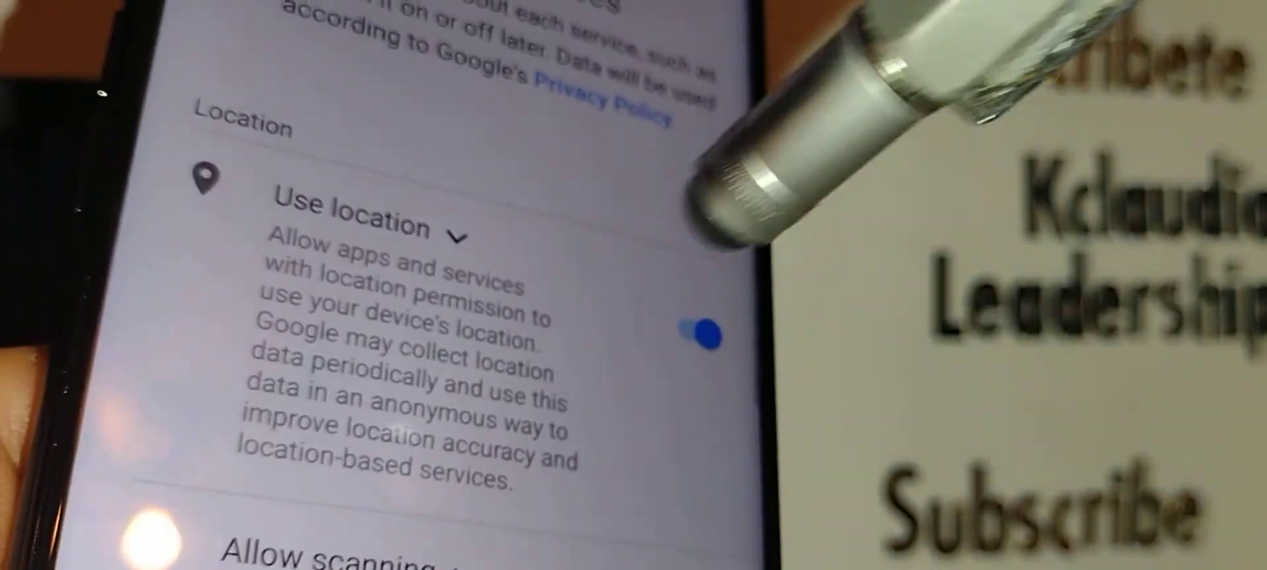
pyautogui.scroll(-3)
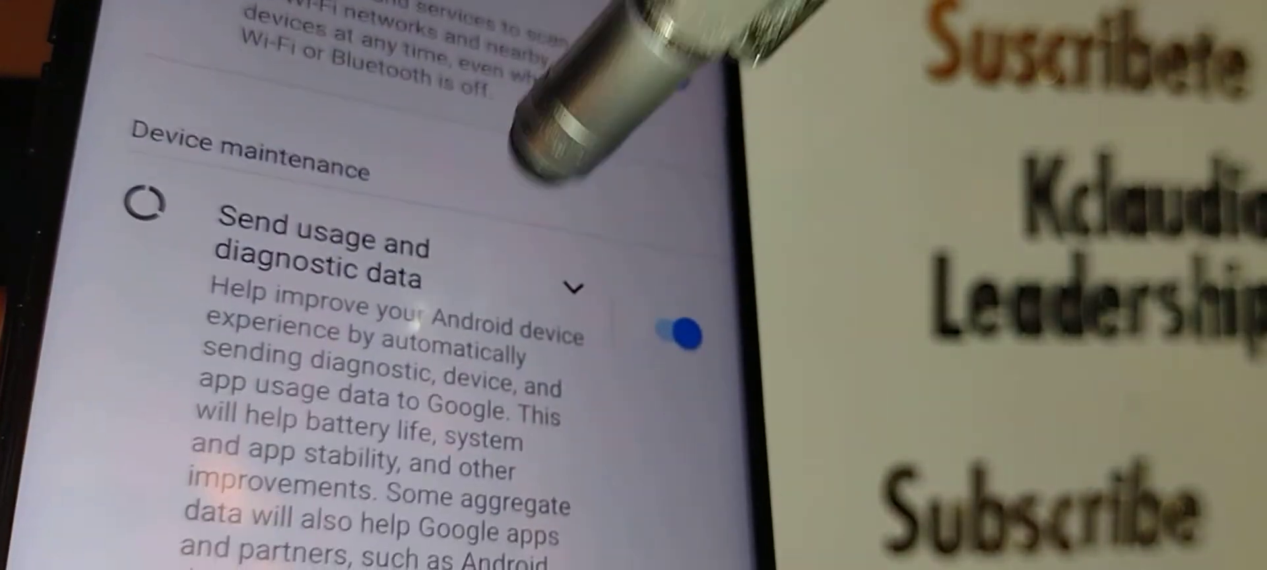
pyautogui.scroll(-3)
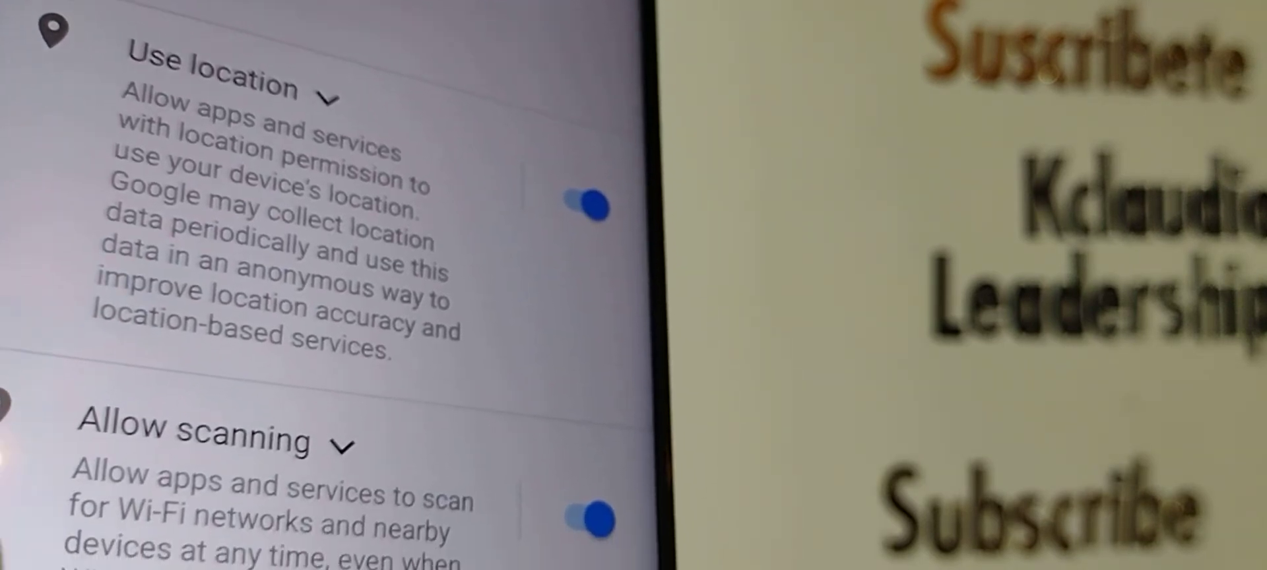
pyautogui.scroll(-3)
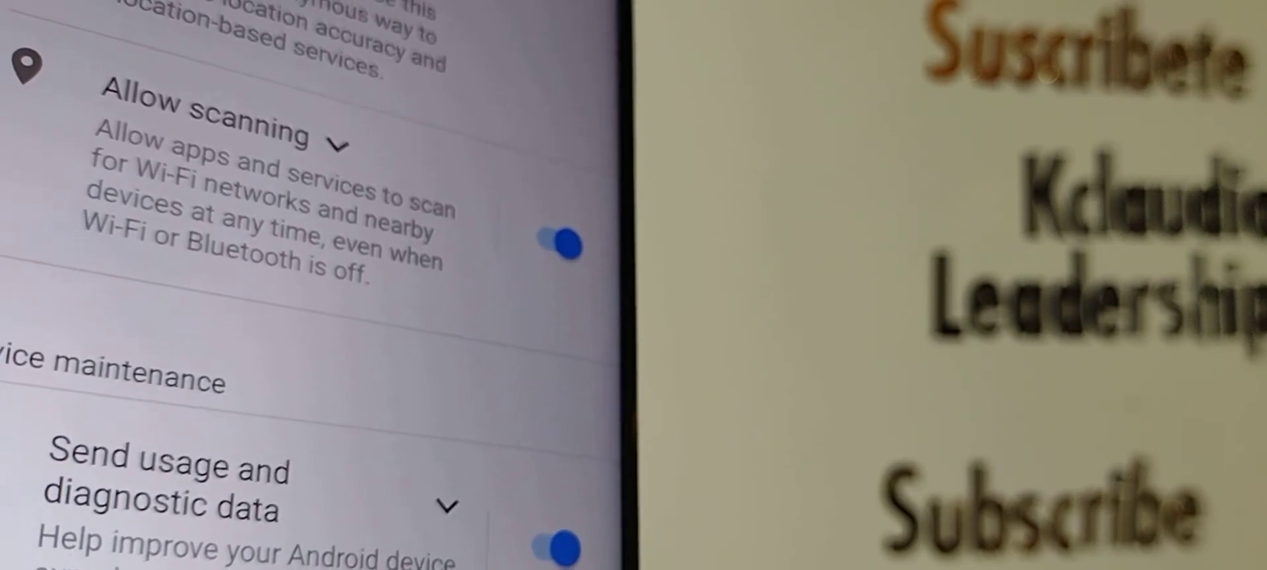
pyautogui.scroll(-3)
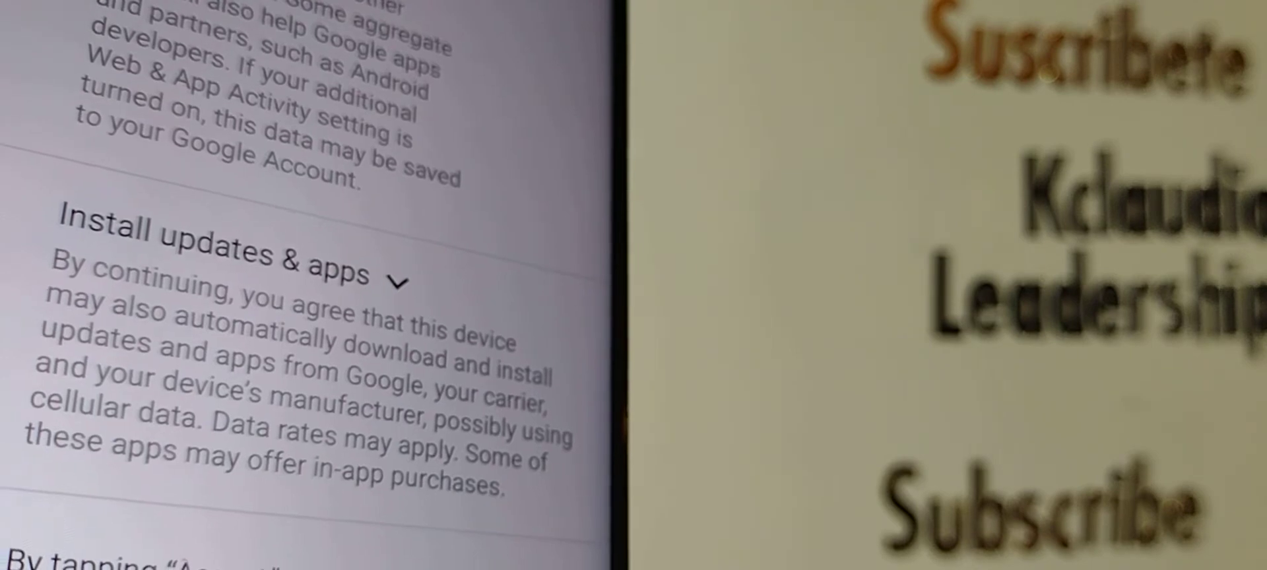
pyautogui.scroll(-3)
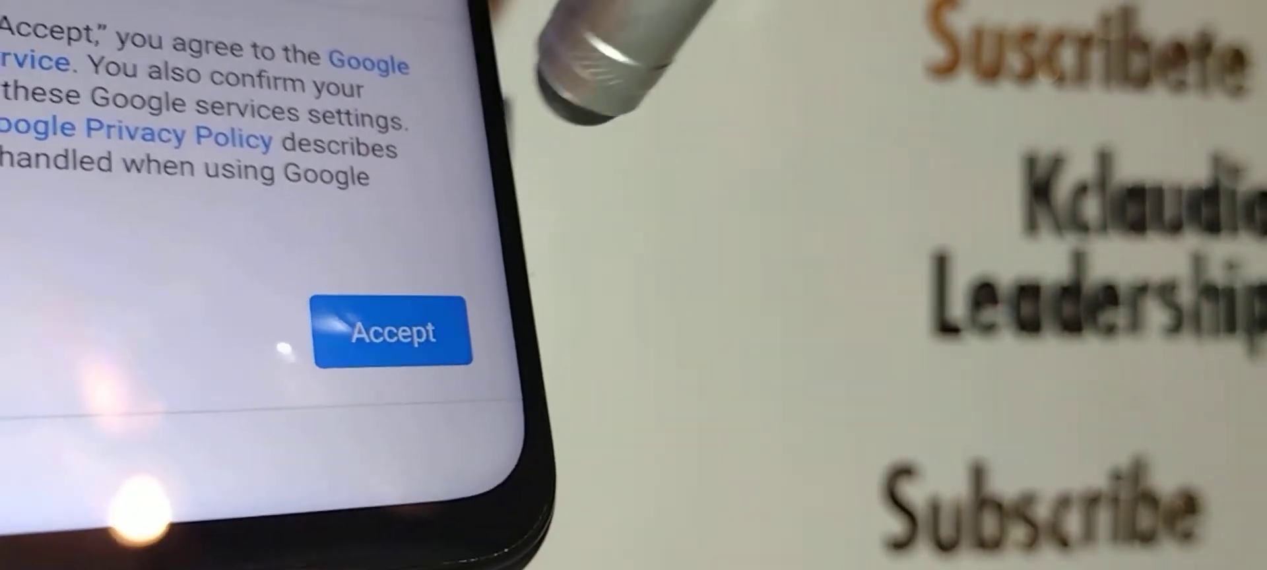
# - Accept the Google services settings, with location use left on
pyautogui.click(393, 332)
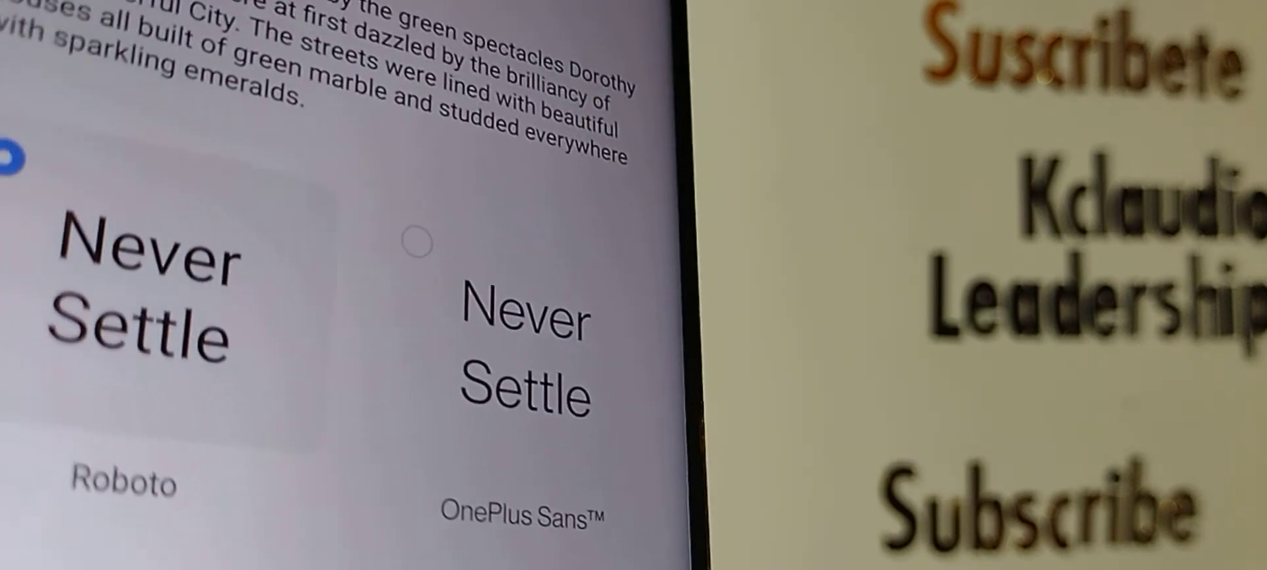
# - Select Roboto rather than OnePlus Sans as the system font and continue
pyautogui.click(8, 154)
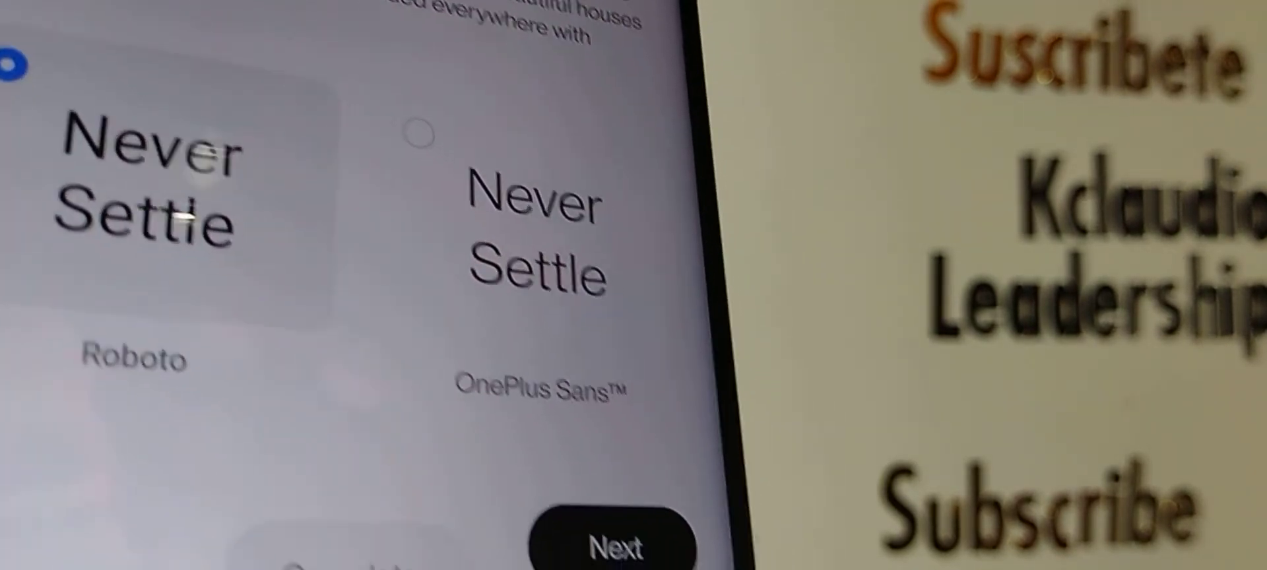
pyautogui.click(614, 539)
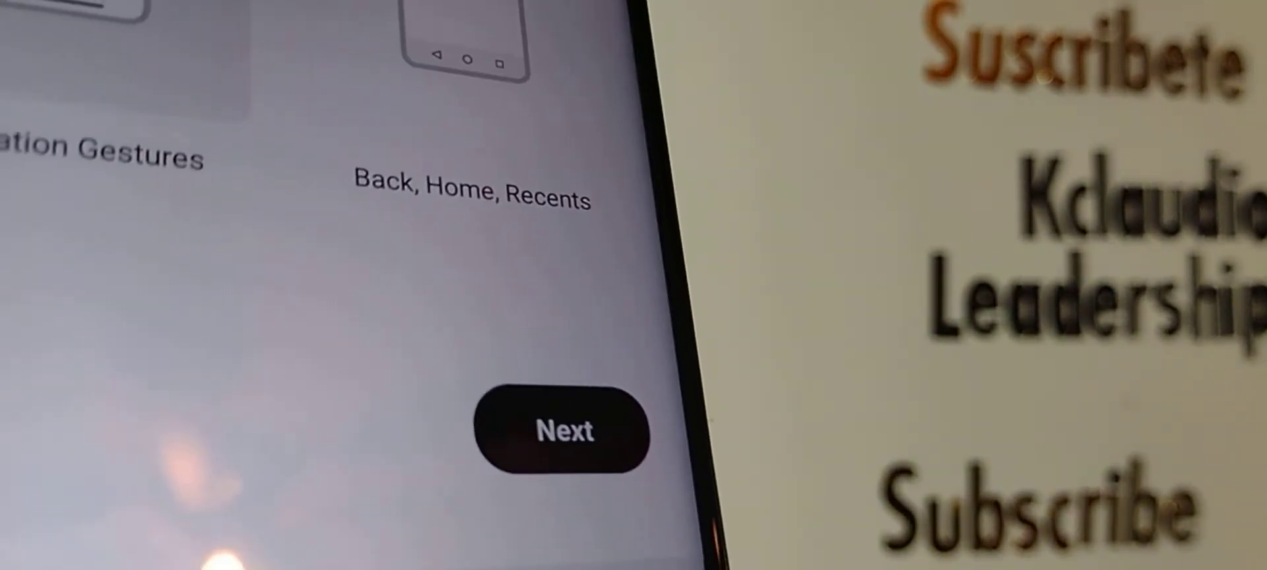
# - Continue past the navigation style choice and scroll through the Home and Recents gesture tutorial
pyautogui.click(564, 430)
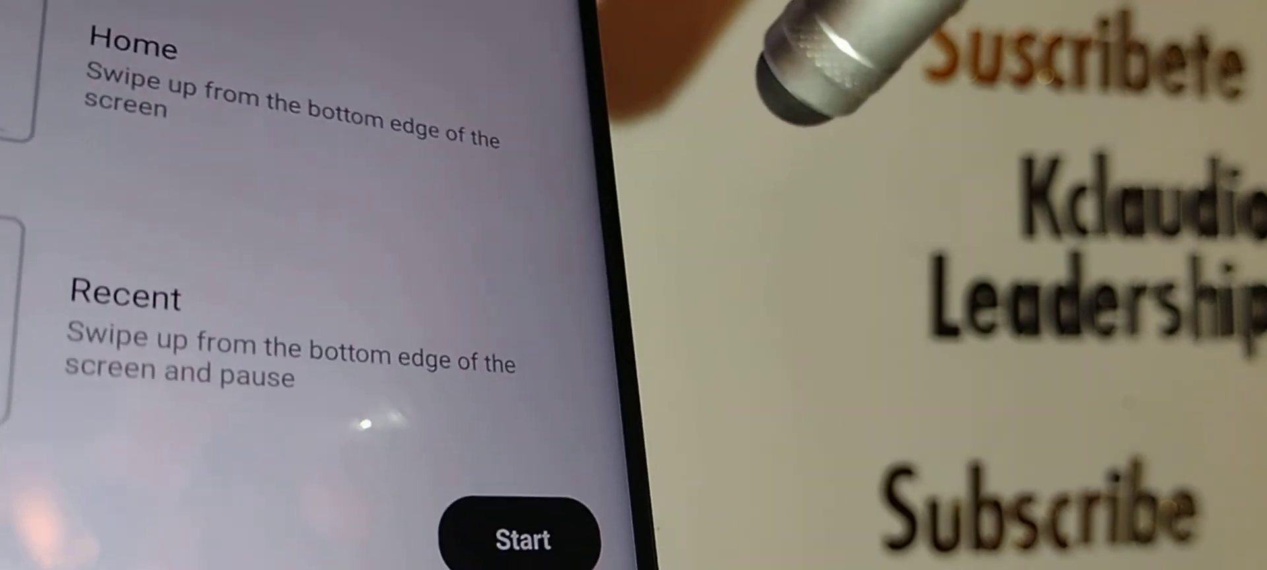
pyautogui.scroll(-3)
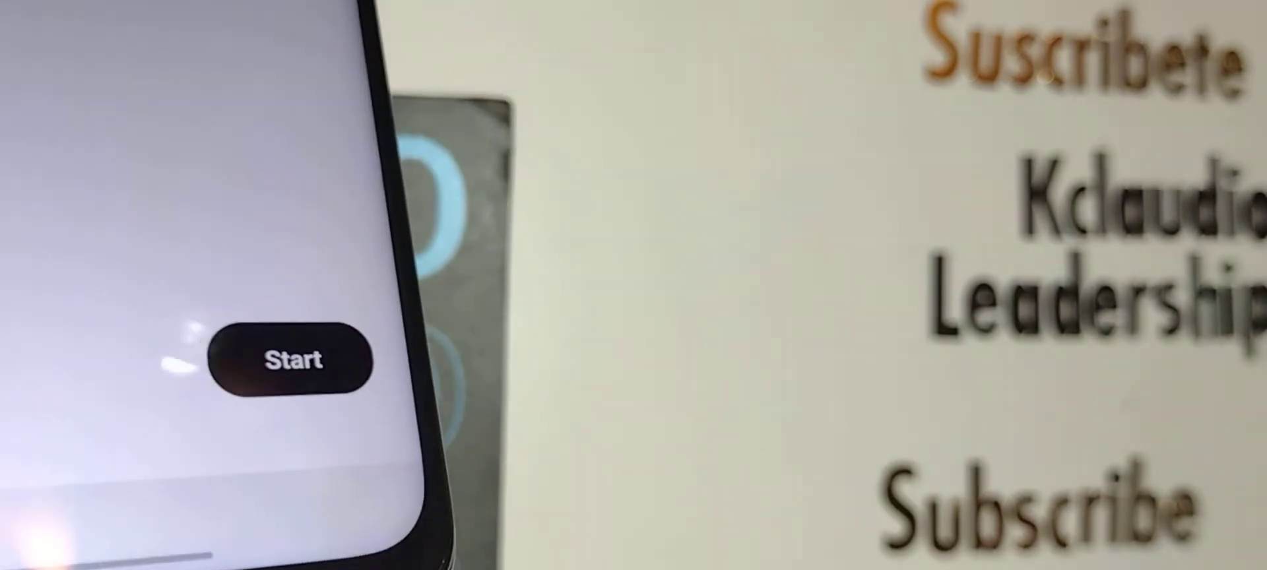
# - Start using the phone and dismiss the missing-SIM Activation incomplete notice
pyautogui.click(297, 361)
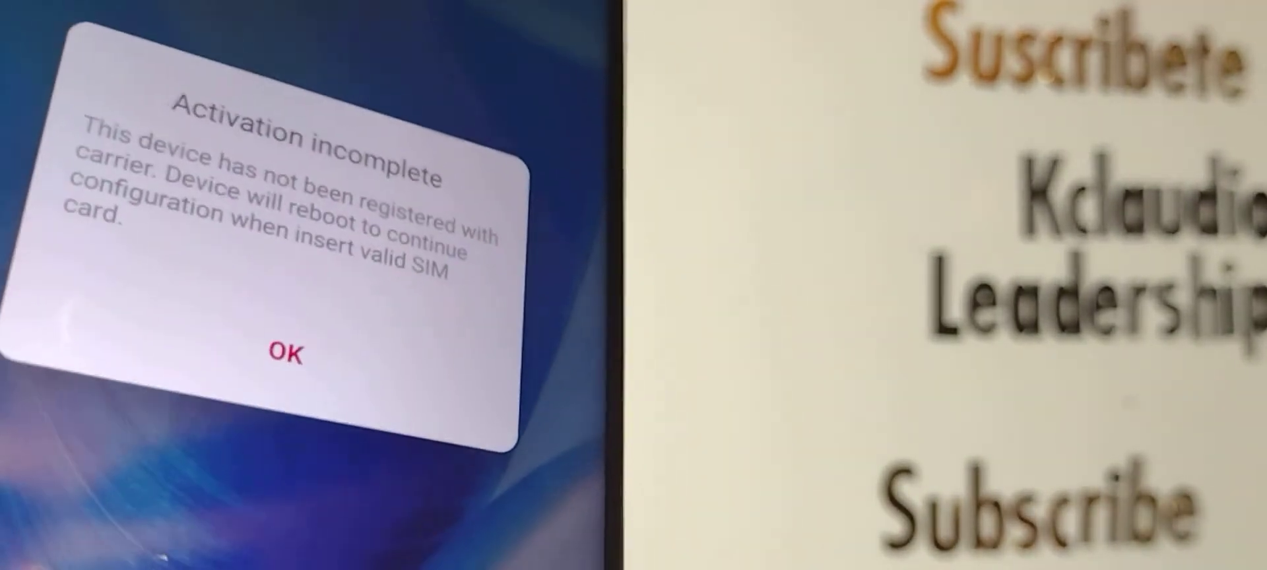
pyautogui.click(285, 351)
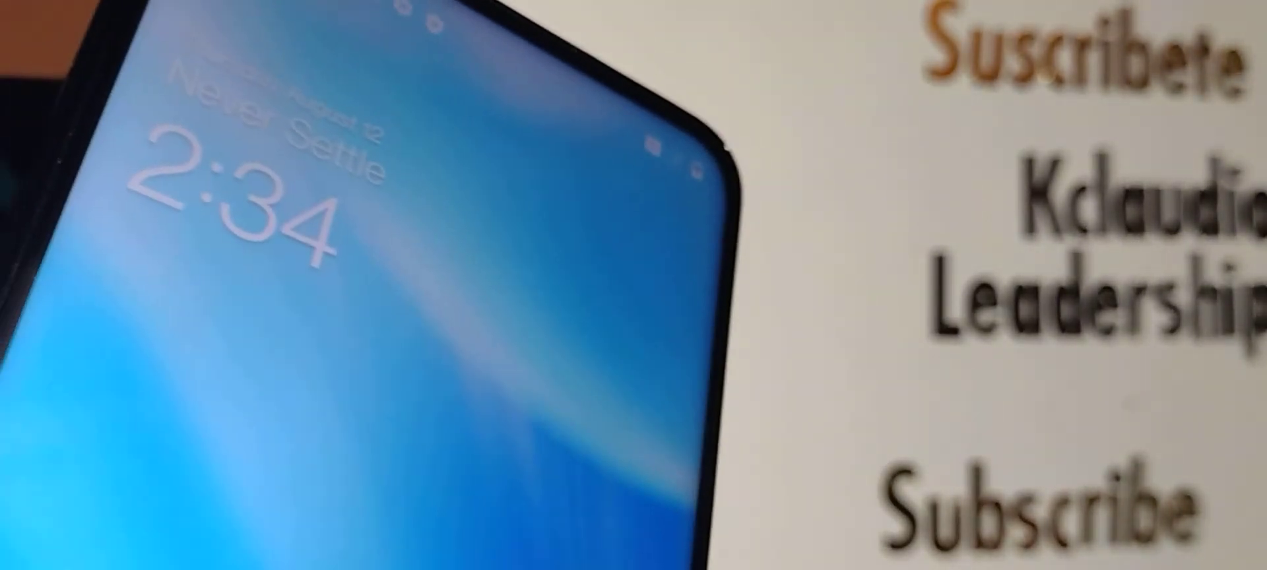